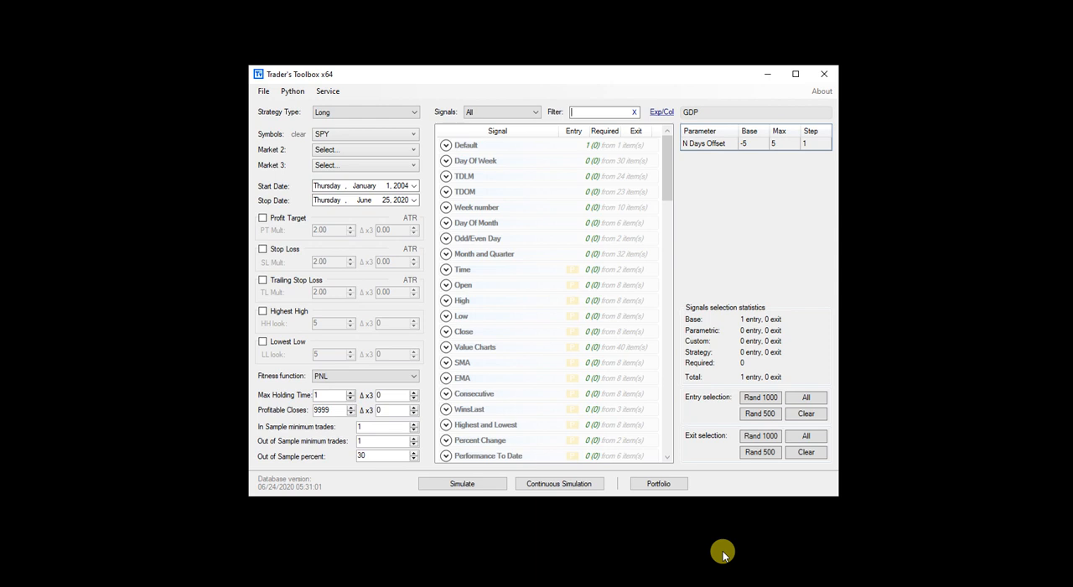
mouse_move(704, 460)
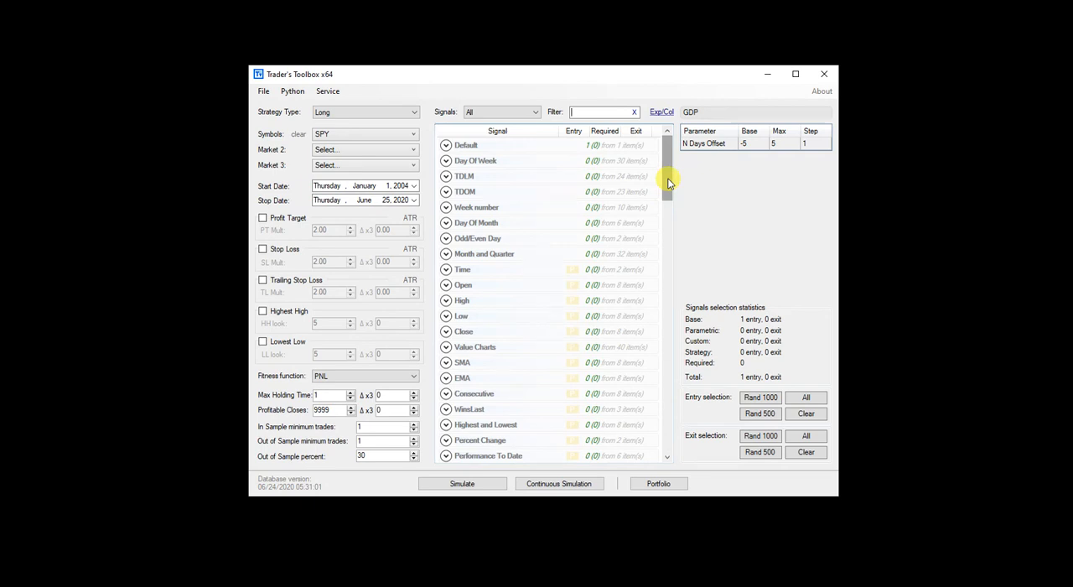
- Enable GDP from the News category as an entry signal with day offsets -5 to 5
scroll("down", 3)
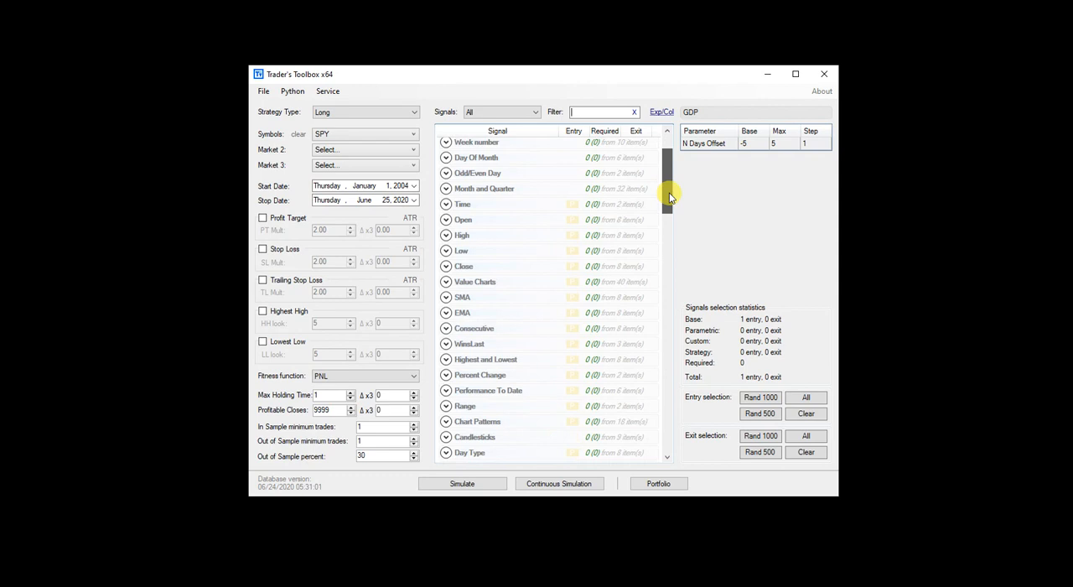
scroll("down", 3)
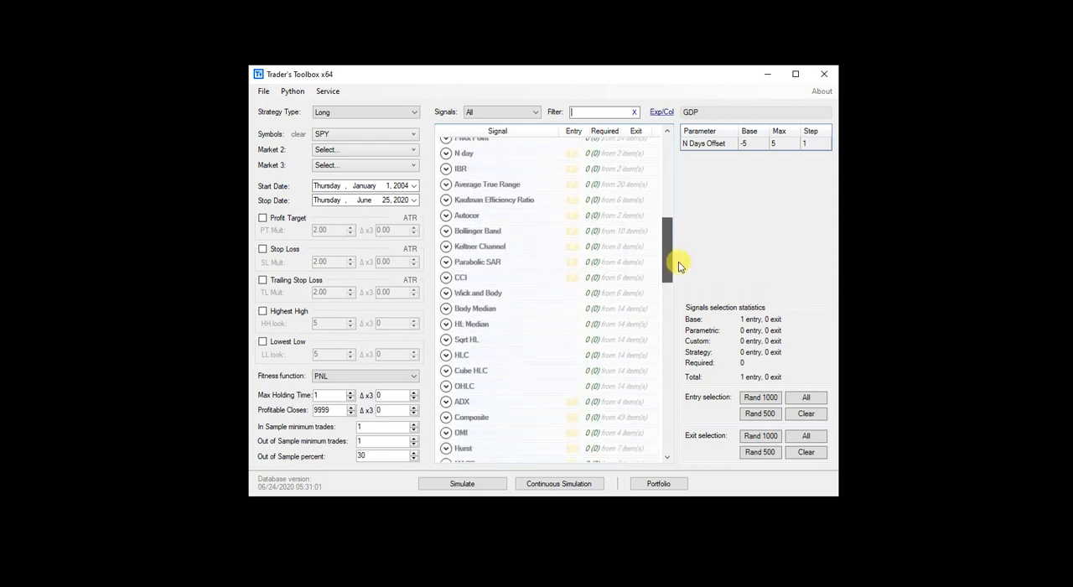
scroll("down", 3)
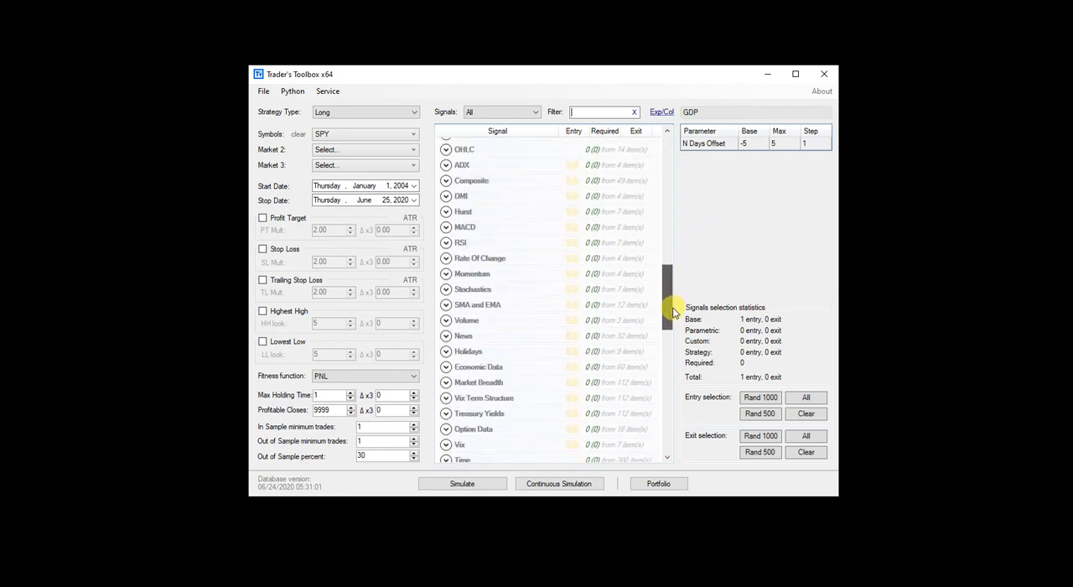
scroll("down", 3)
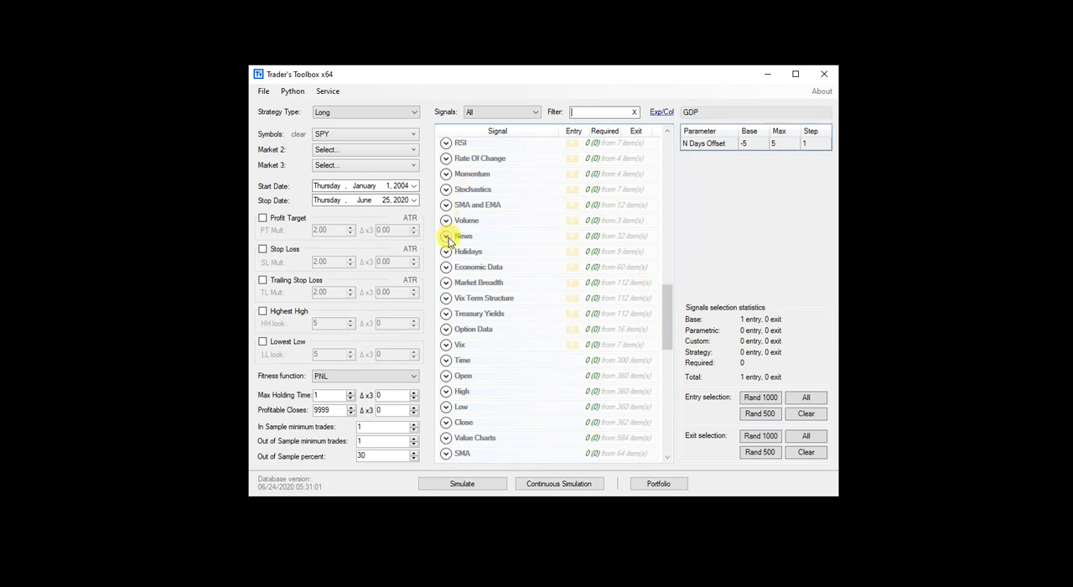
left_click(446, 235)
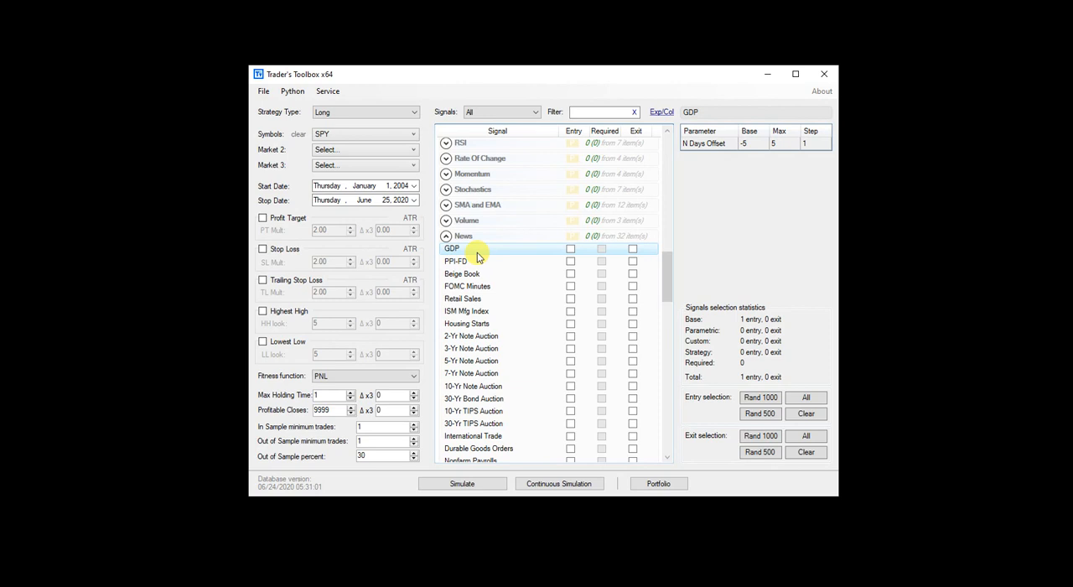
mouse_move(725, 181)
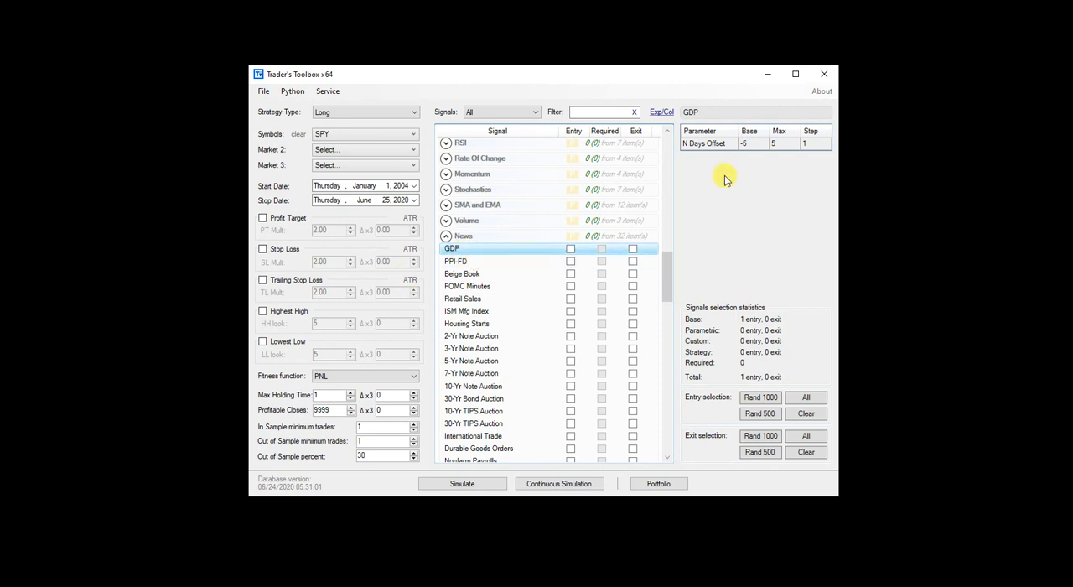
left_click(778, 142)
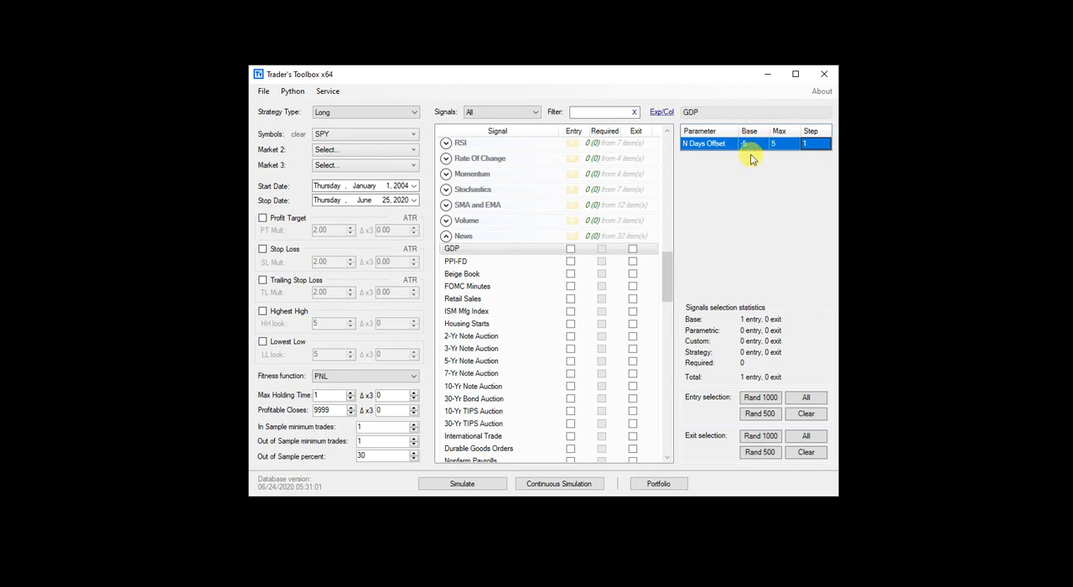
mouse_move(489, 248)
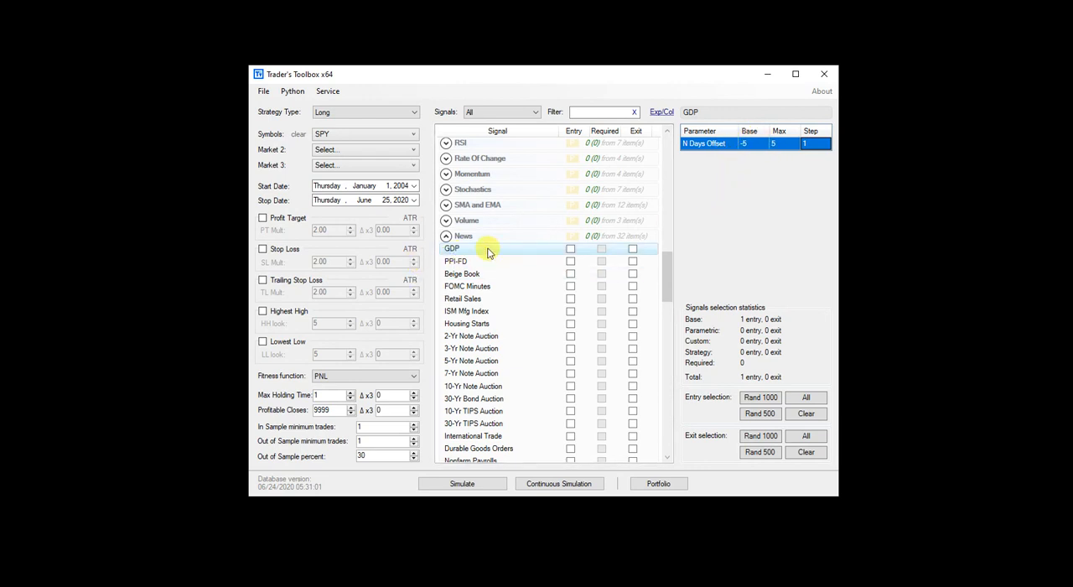
left_click(571, 248)
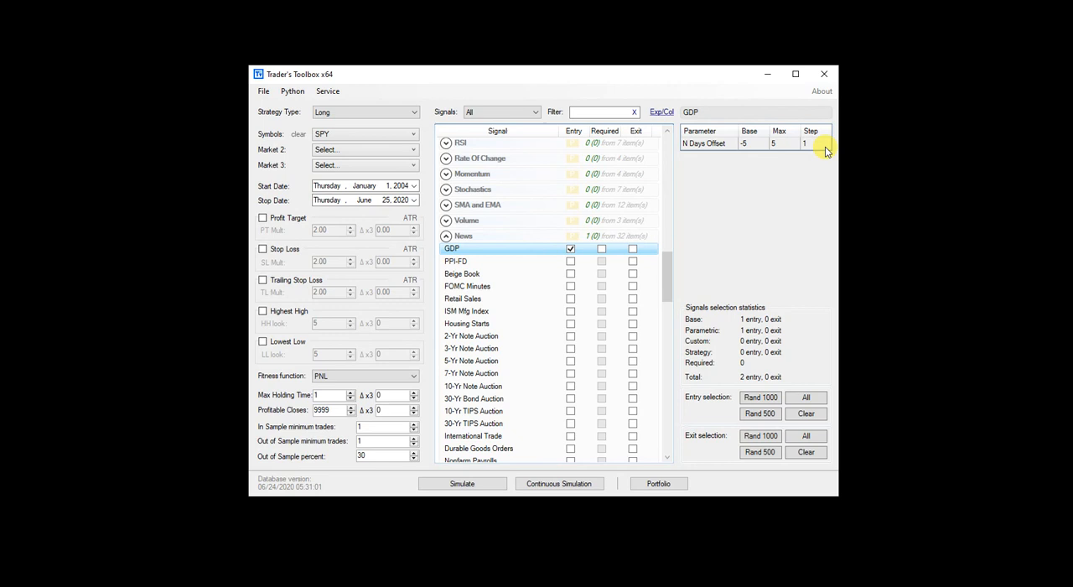
mouse_move(537, 273)
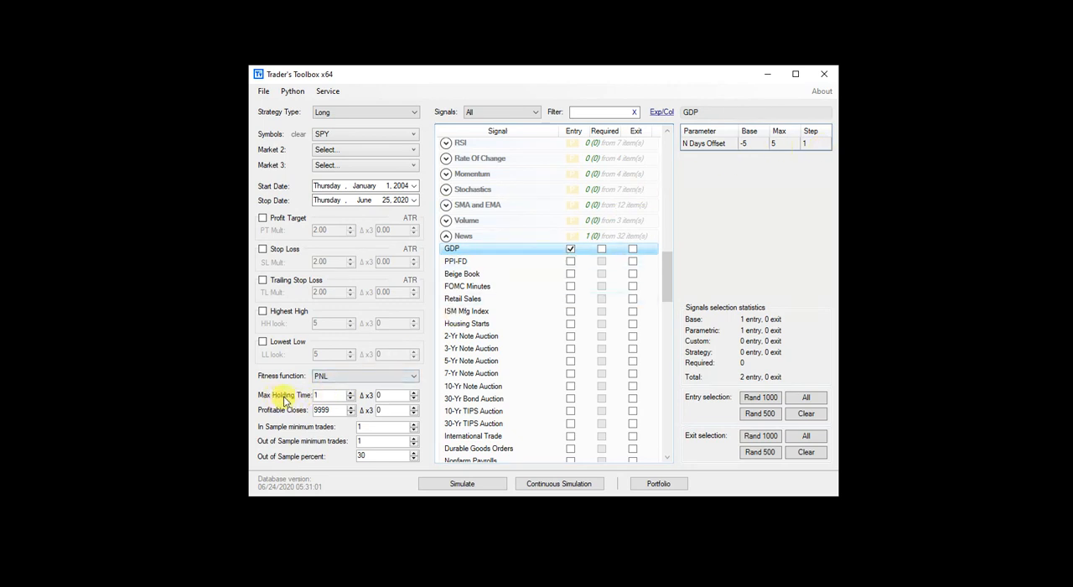
- Simulate GDP, view its 11 offset strategies over All data, and confirm closing the results
left_click(461, 482)
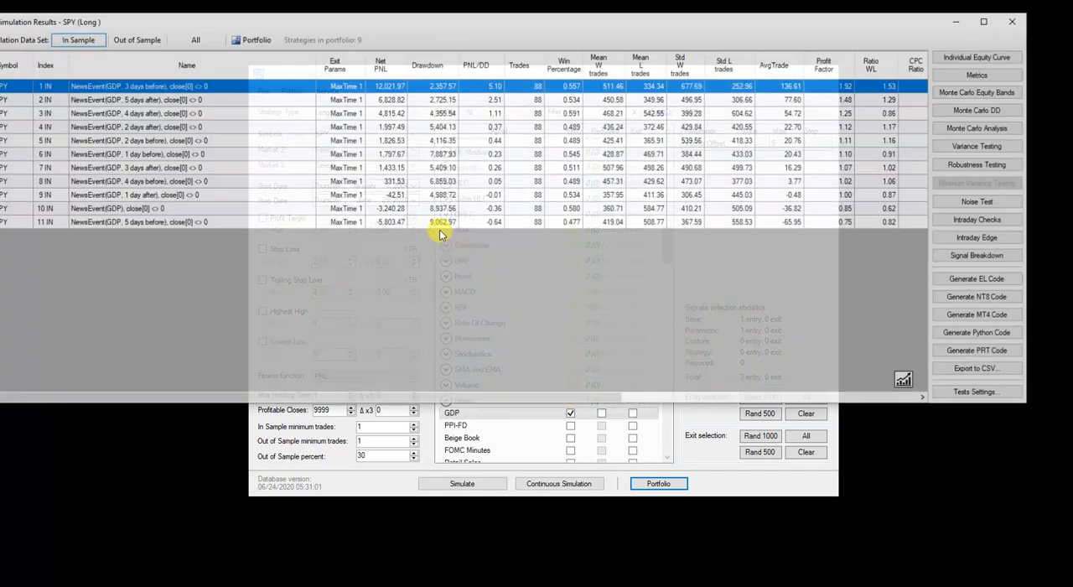
left_click(196, 39)
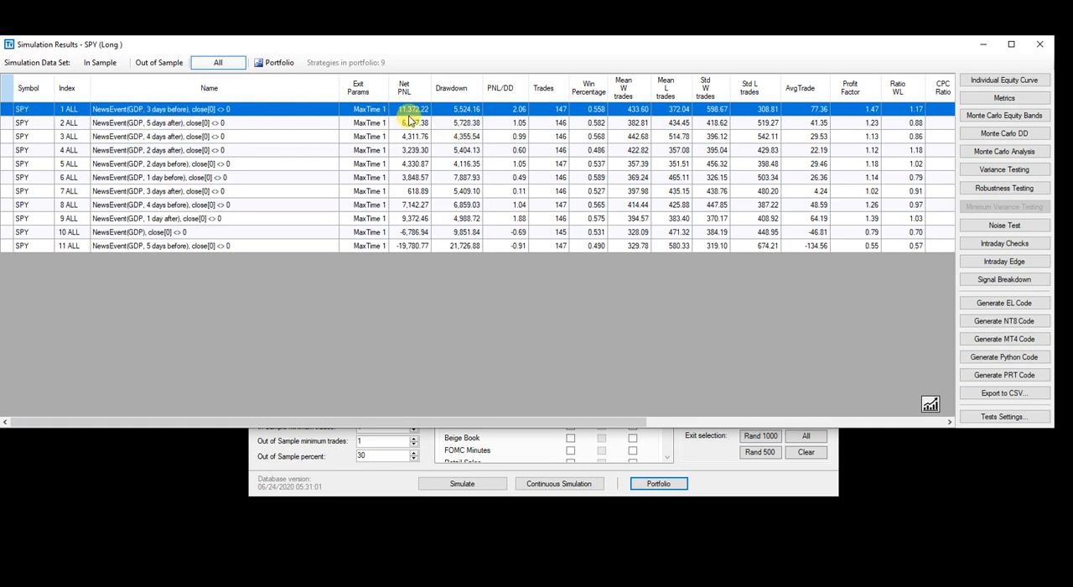
left_click(1039, 45)
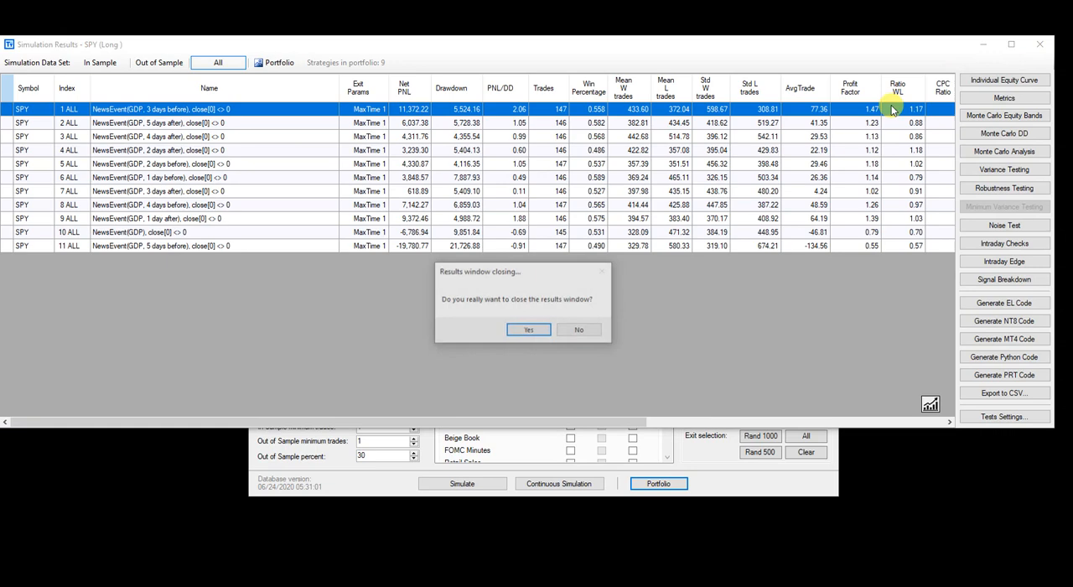
left_click(528, 328)
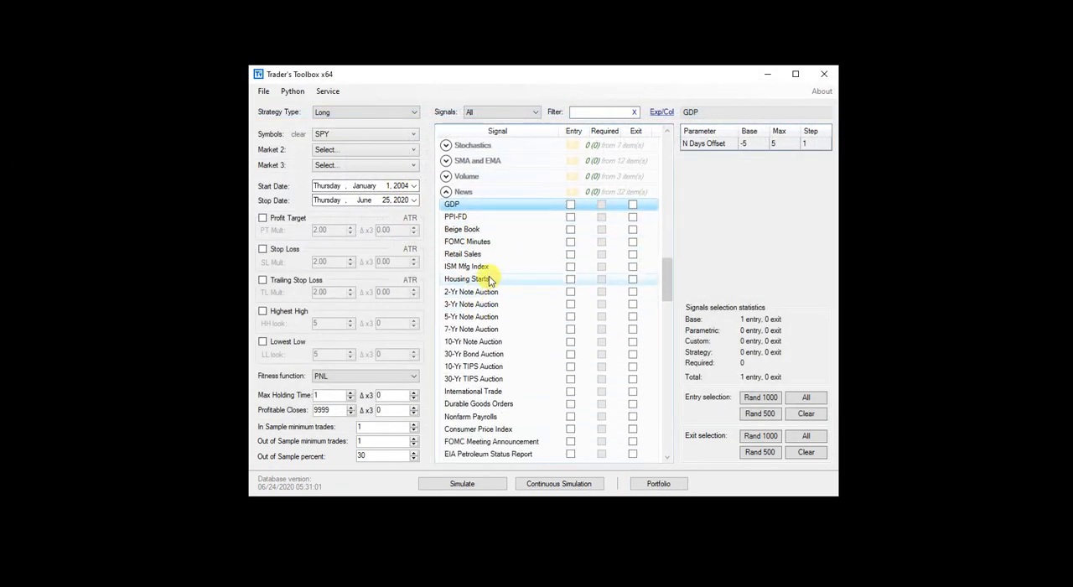
- Briefly tick then untick Independence Day as an entry, collapsing News and Holidays
scroll("down", 3)
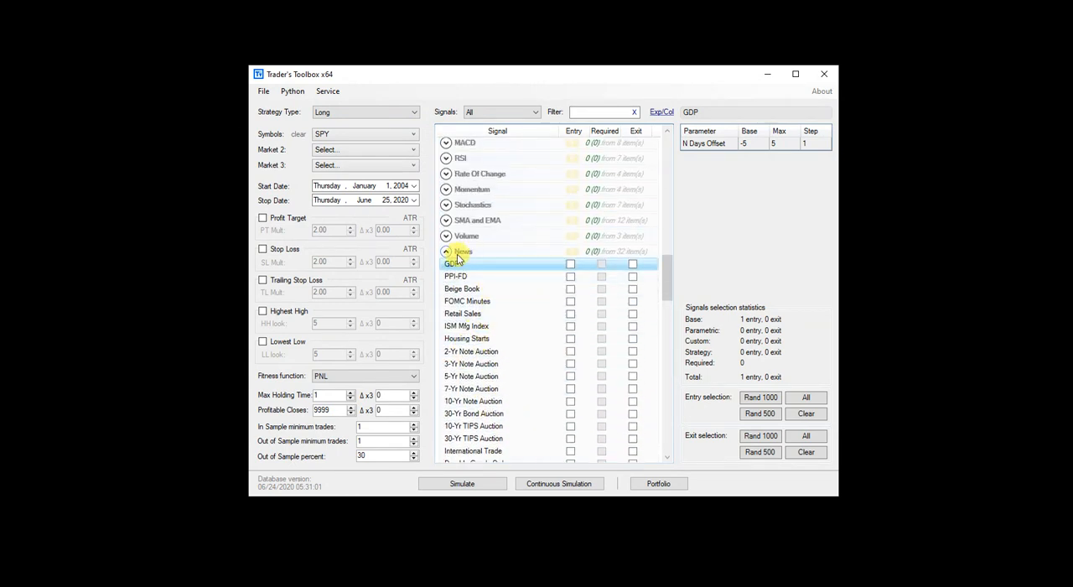
left_click(445, 266)
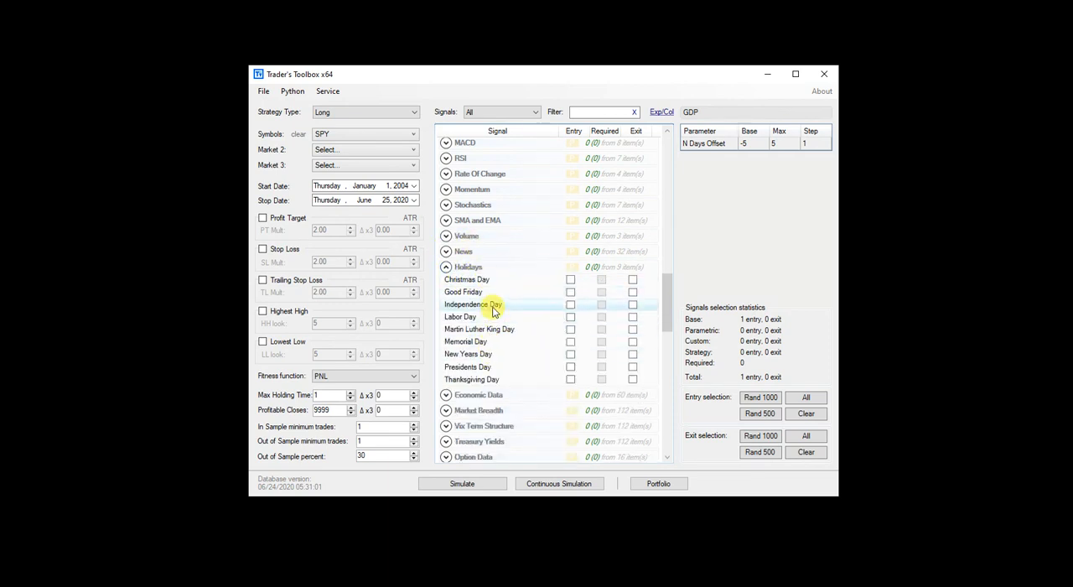
left_click(474, 303)
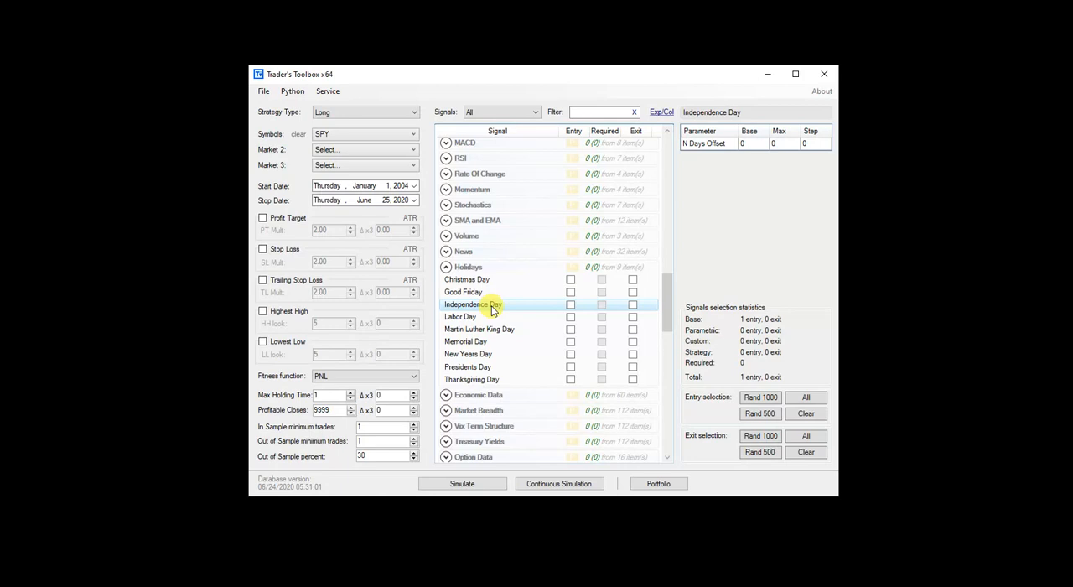
left_click(571, 304)
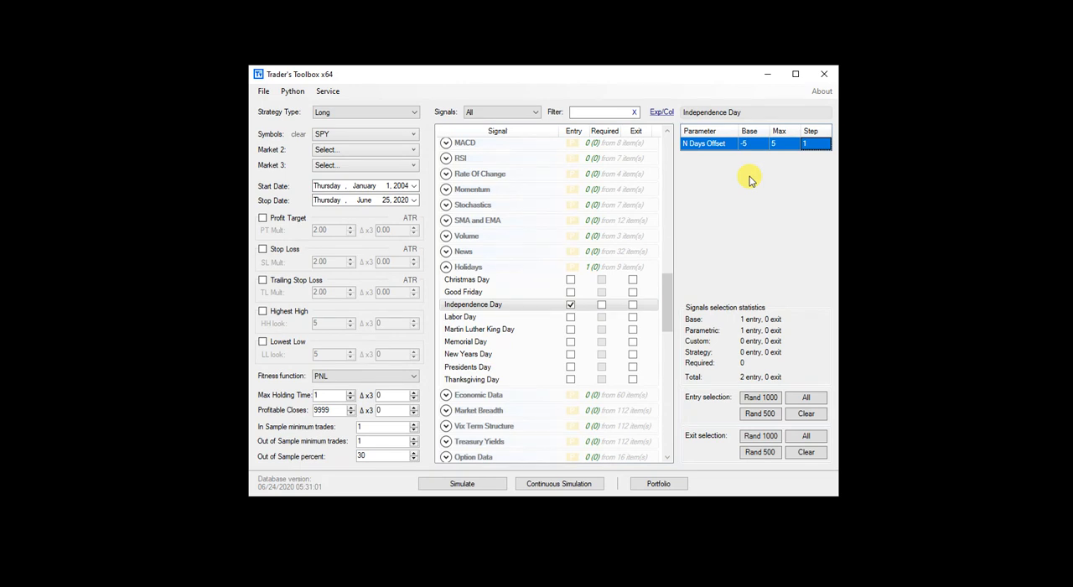
left_click(571, 304)
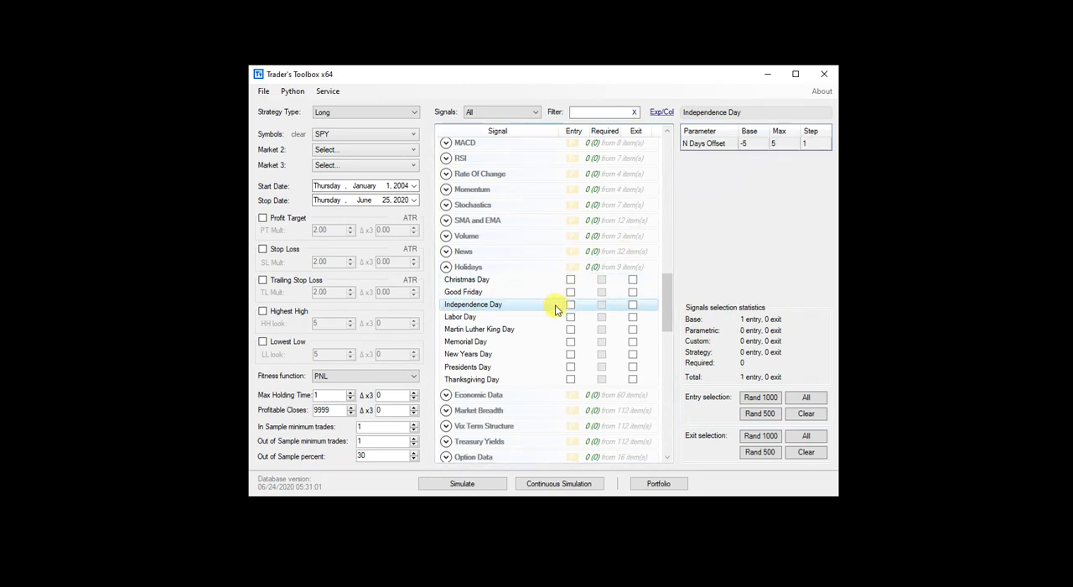
mouse_move(529, 304)
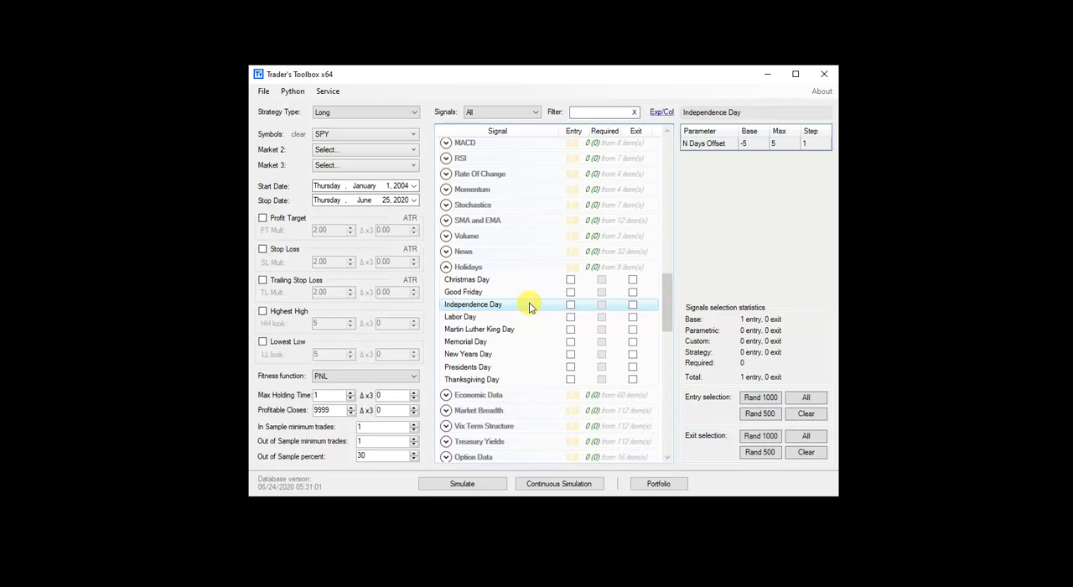
mouse_move(513, 279)
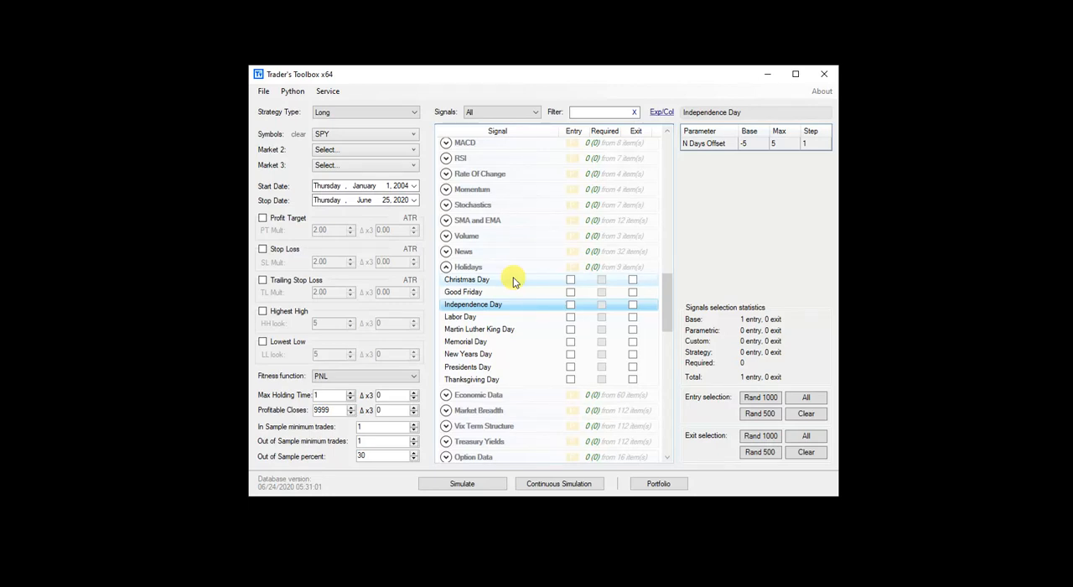
left_click(446, 266)
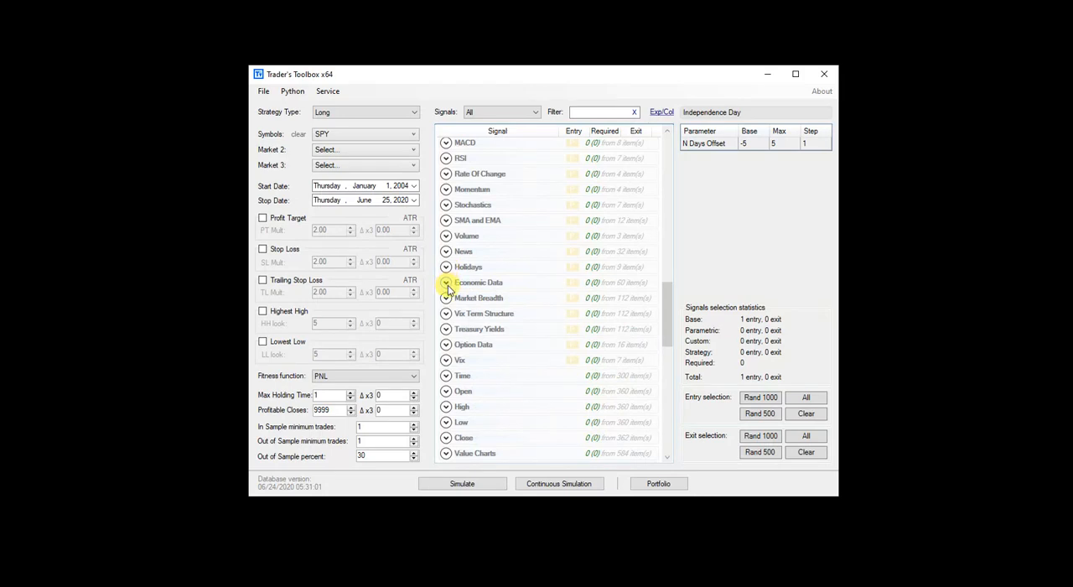
- Expand Economic Data and check GDP[O] > V as an entry, value 2.5–3.5
left_click(445, 282)
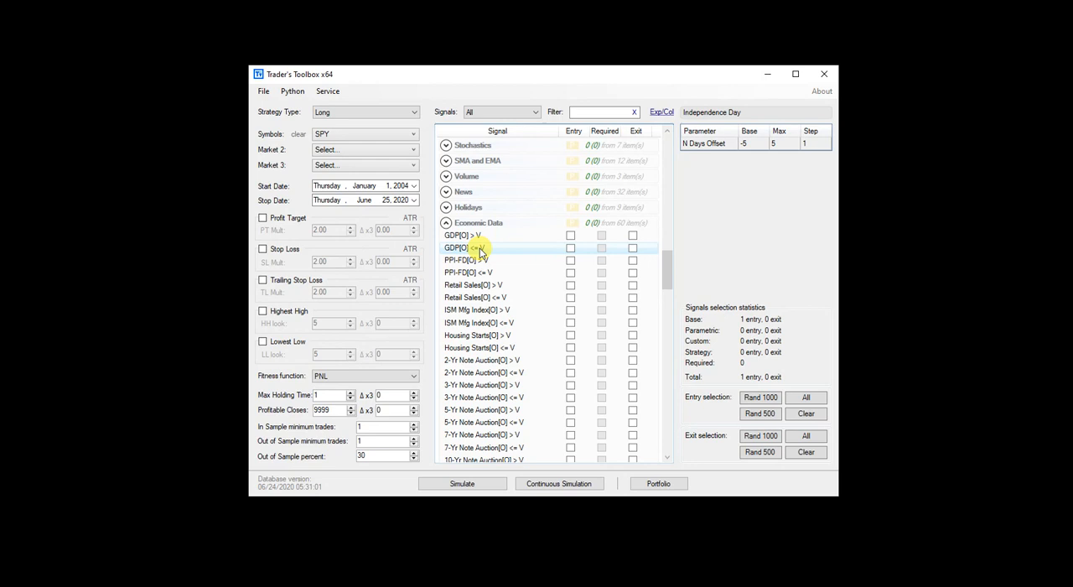
left_click(571, 235)
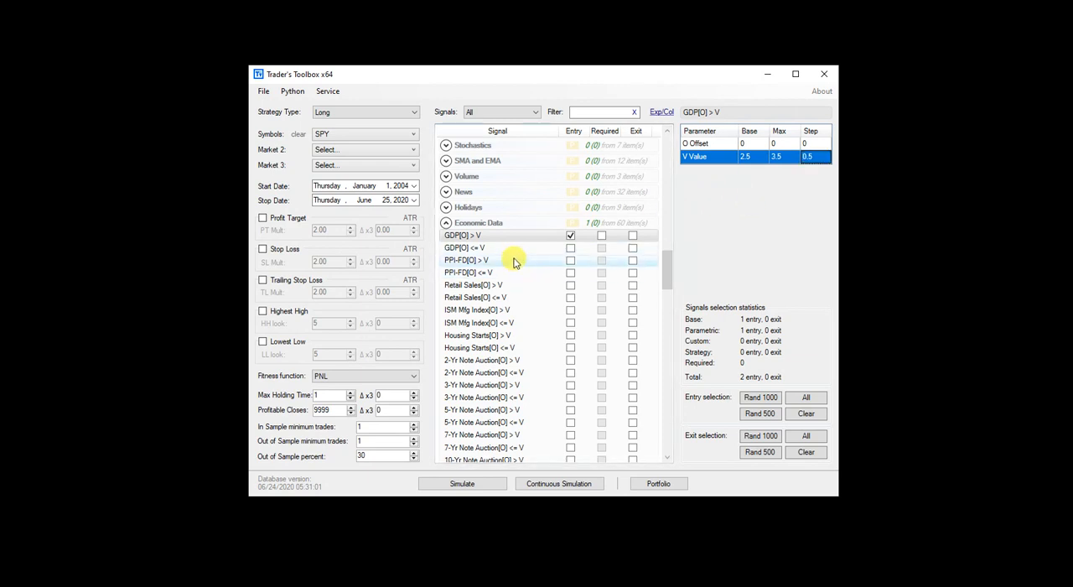
left_click(570, 235)
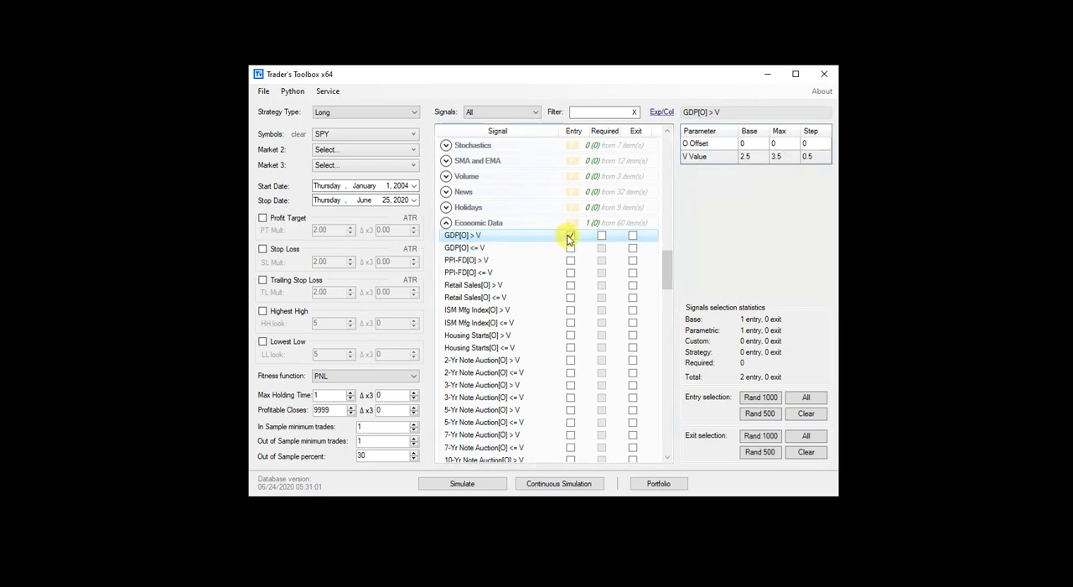
- Untick GDP[O] > V and try Nonfarm Payrolls signals, leaving [O] <= V unselected at 1–200
left_click(571, 248)
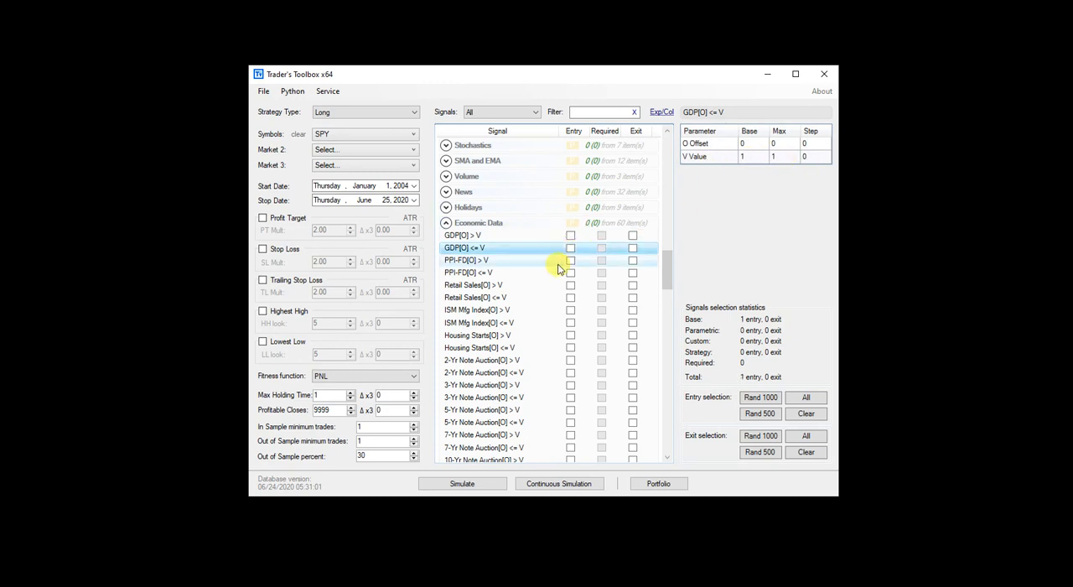
scroll("down", 3)
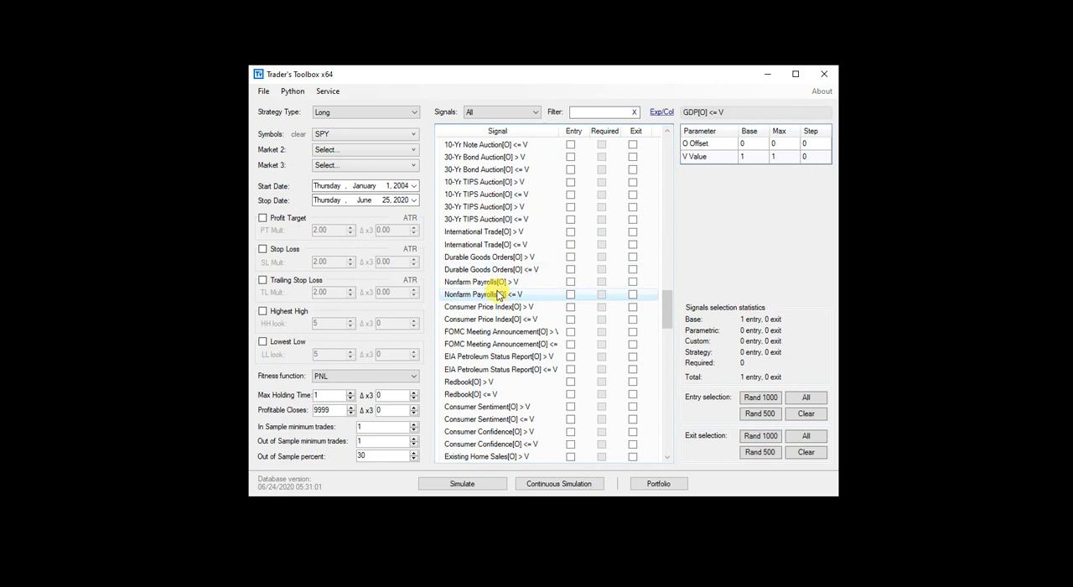
left_click(480, 281)
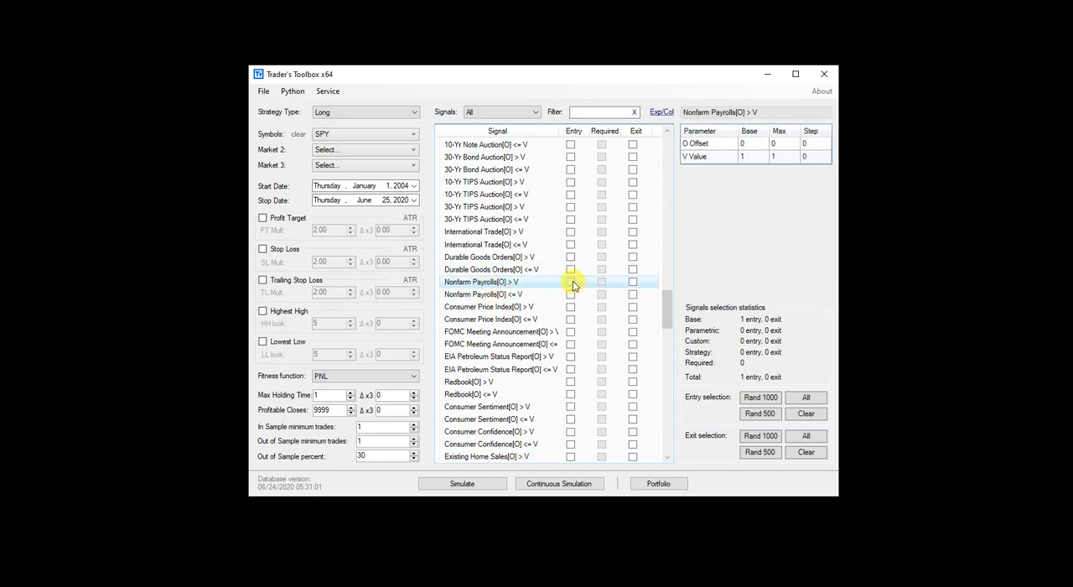
left_click(571, 281)
type("40")
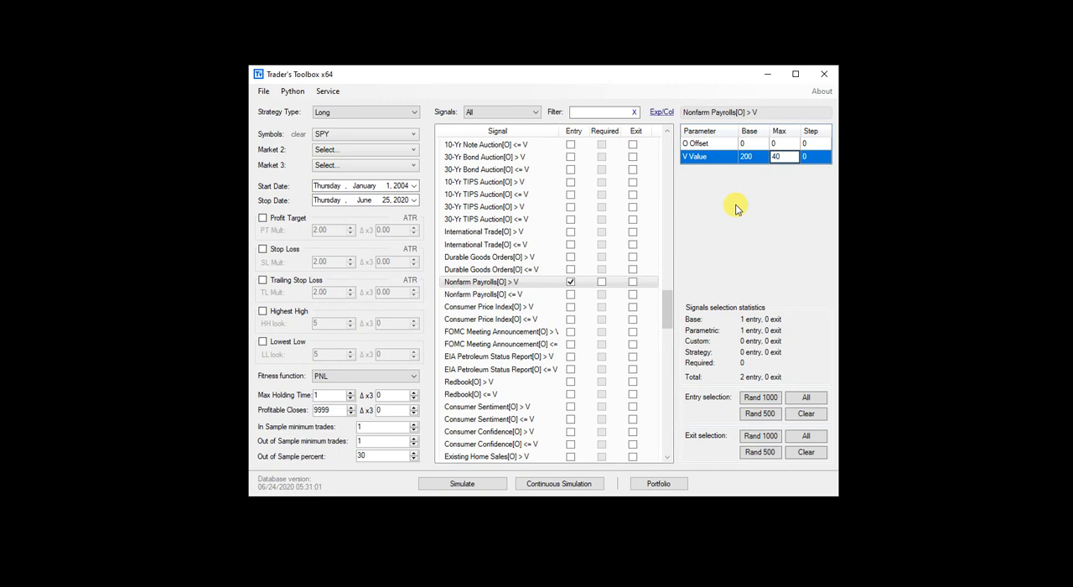
left_click(482, 294)
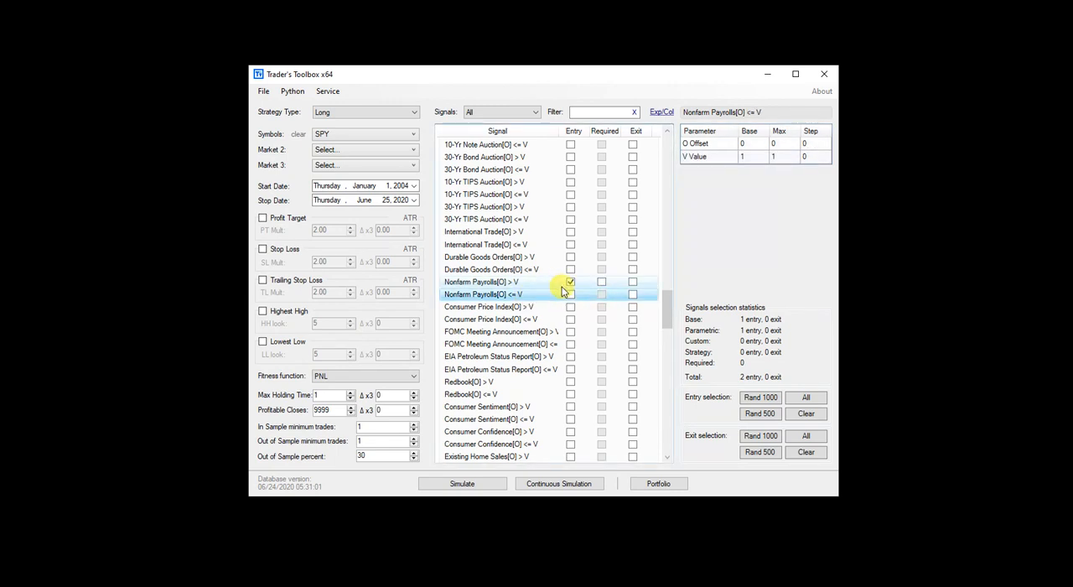
left_click(571, 294)
type("200")
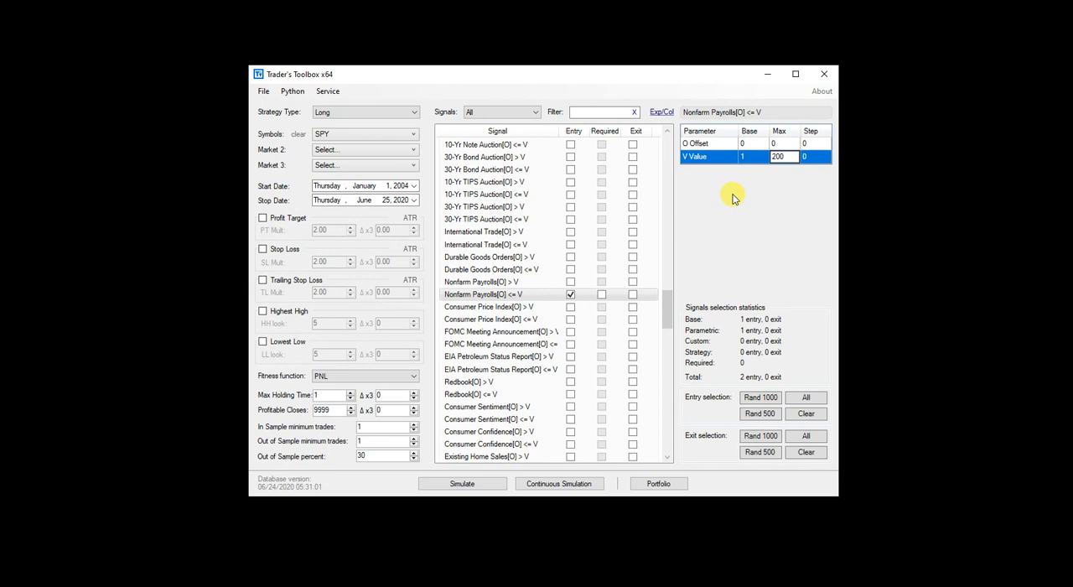
left_click(571, 294)
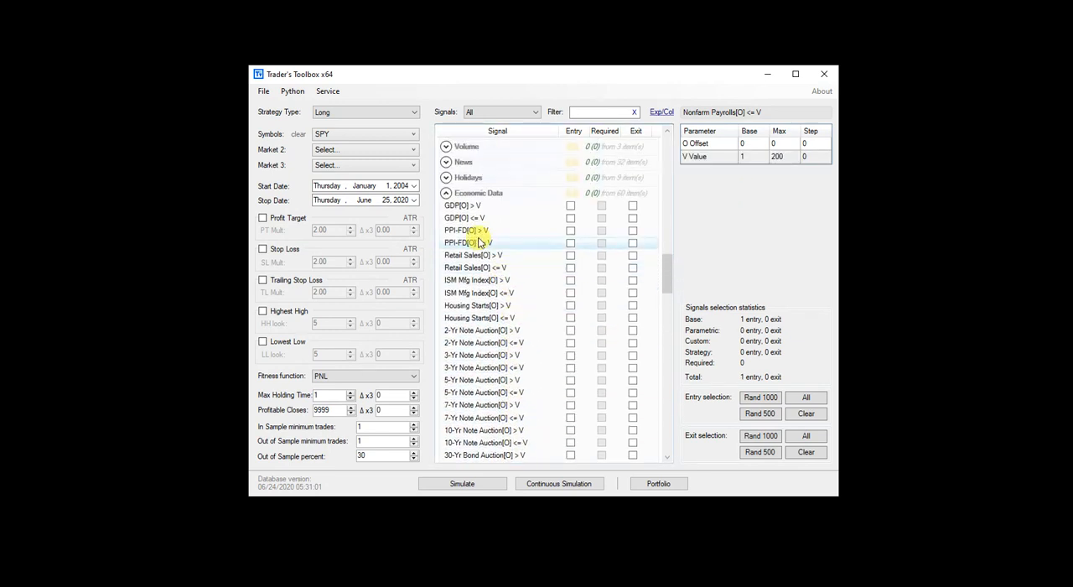
- Try DIX[O] > V from Market Breadth as an entry with V 40–50, step 1
left_click(446, 192)
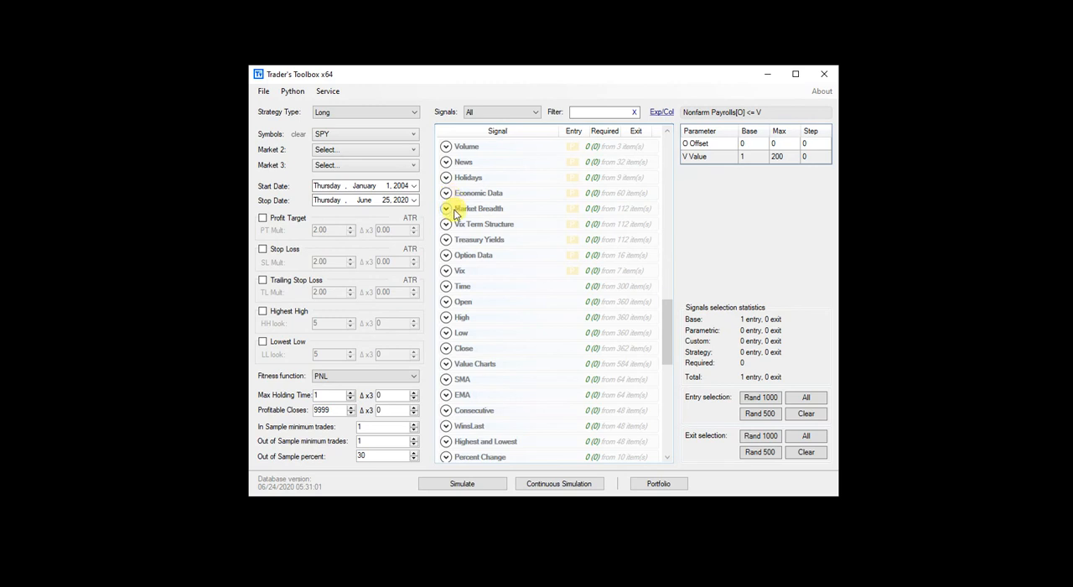
left_click(446, 208)
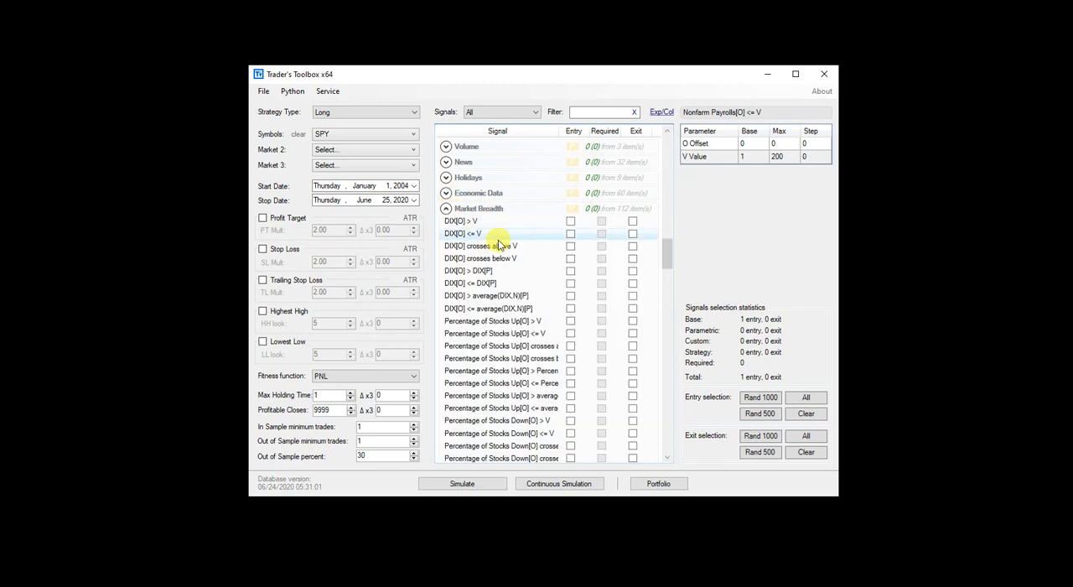
left_click(460, 221)
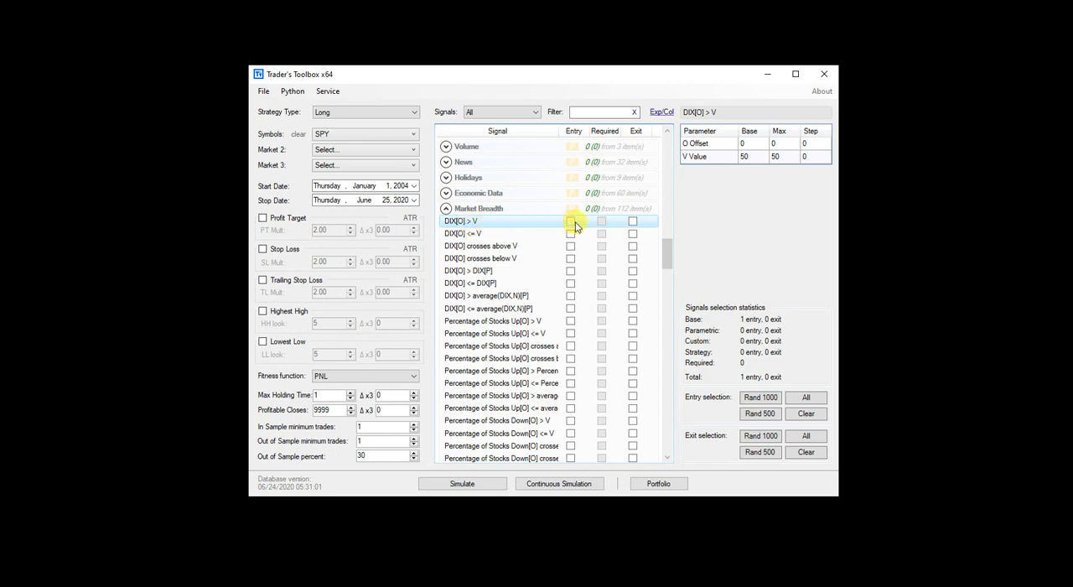
left_click(571, 220)
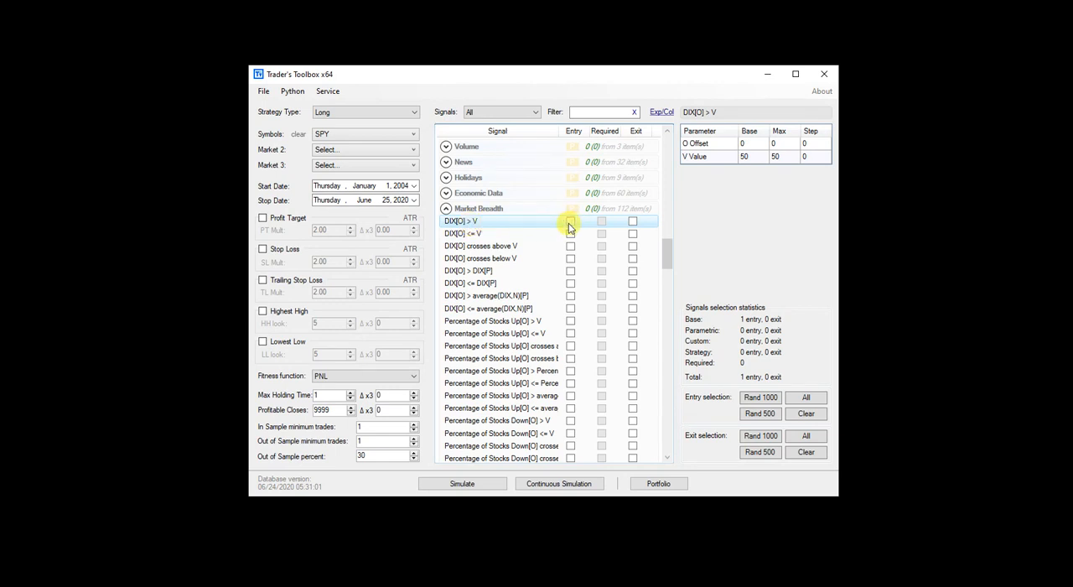
left_click(571, 220)
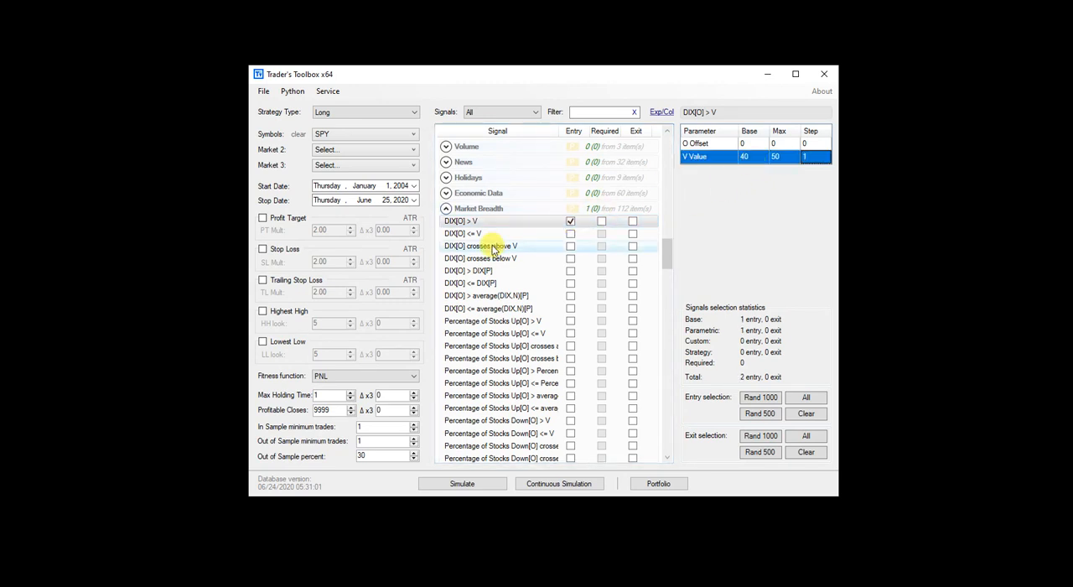
mouse_move(503, 295)
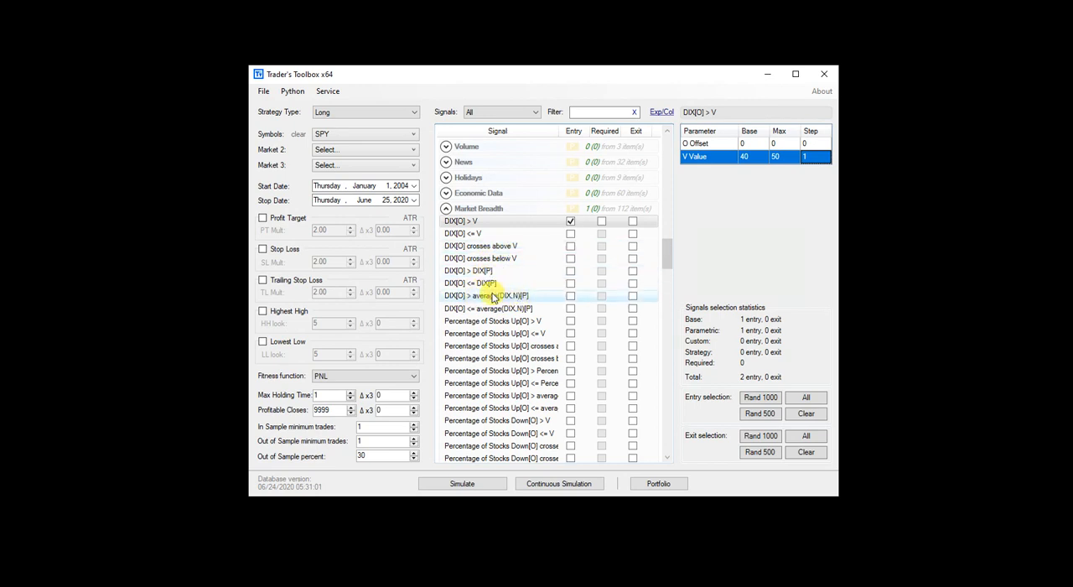
mouse_move(542, 233)
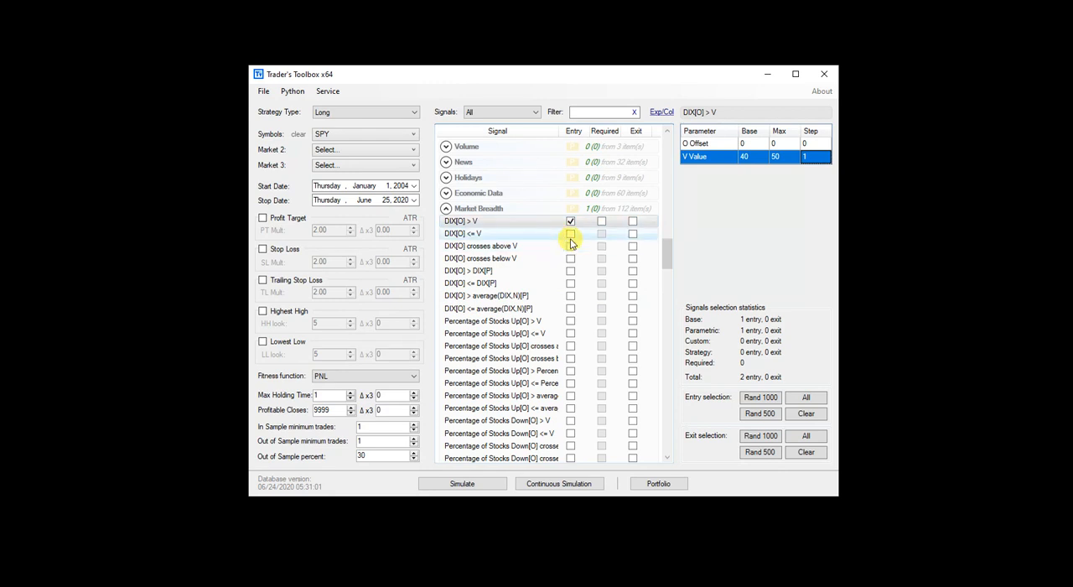
left_click(446, 208)
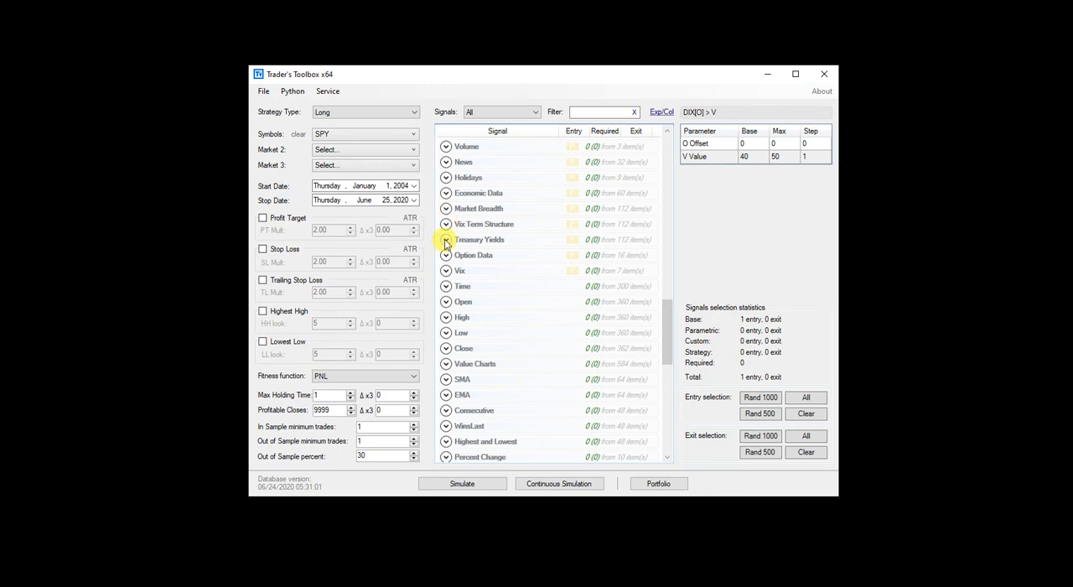
- Expand the Treasury Yields group and scroll through its signals
left_click(446, 240)
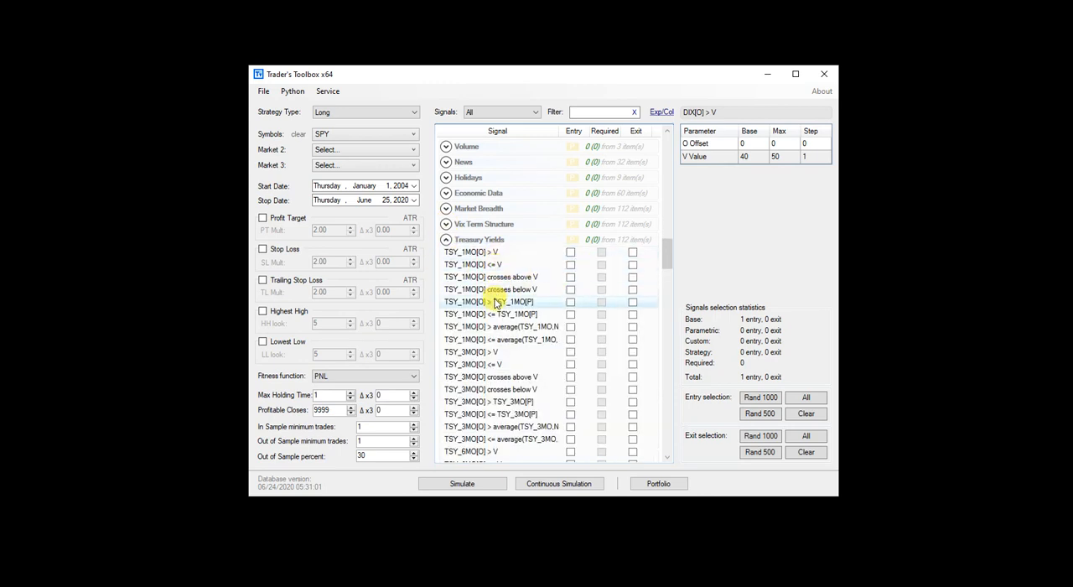
scroll("down", 3)
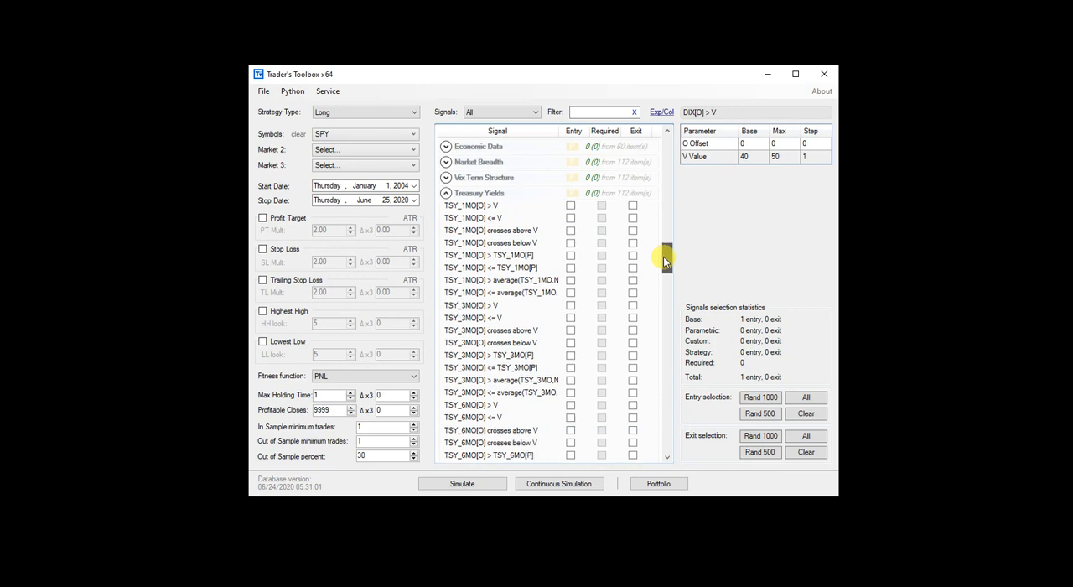
scroll("down", 3)
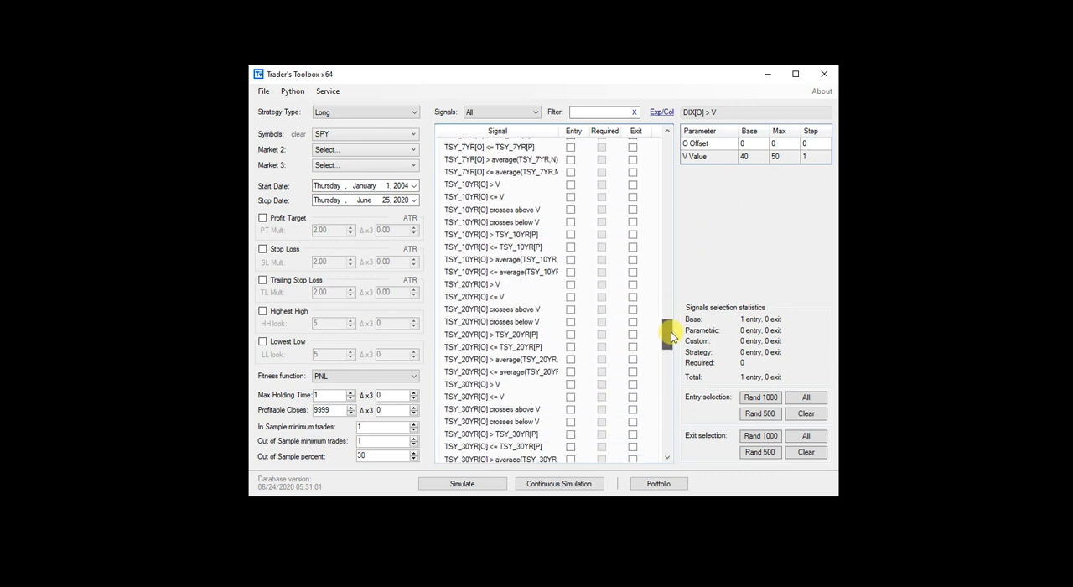
scroll("down", 3)
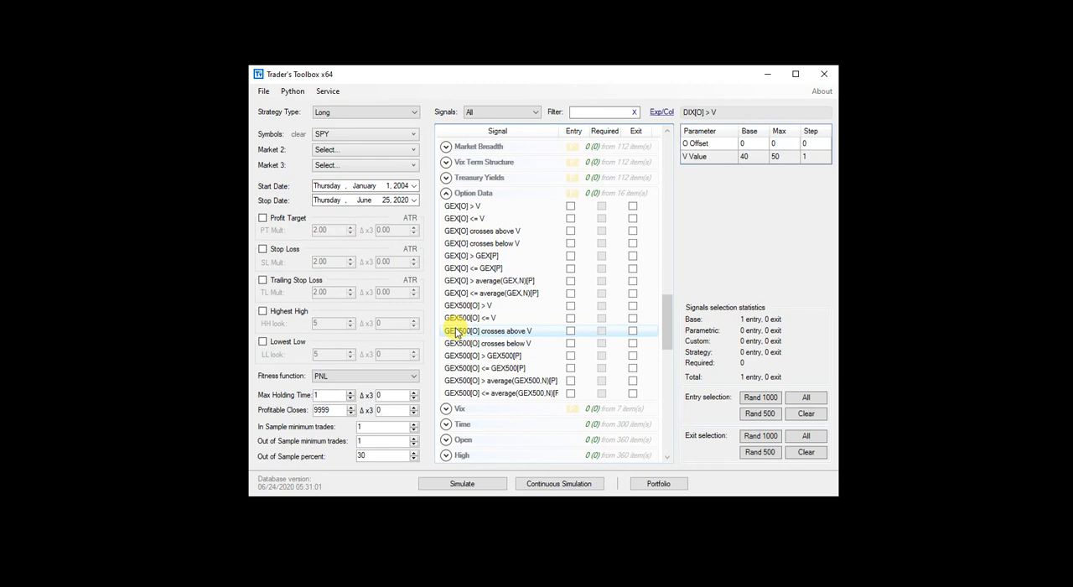
left_click(466, 305)
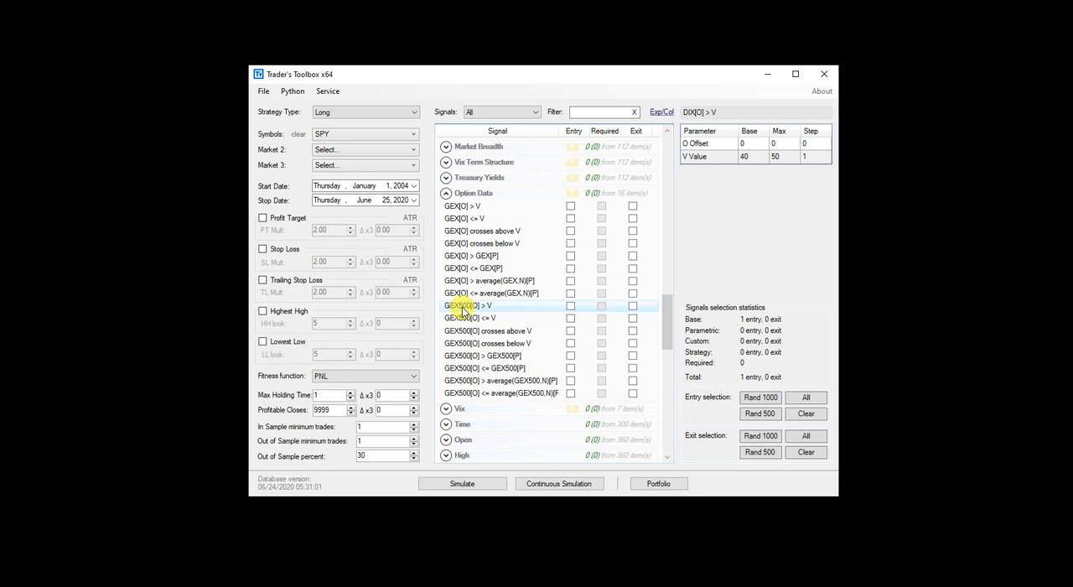
scroll("up", 3)
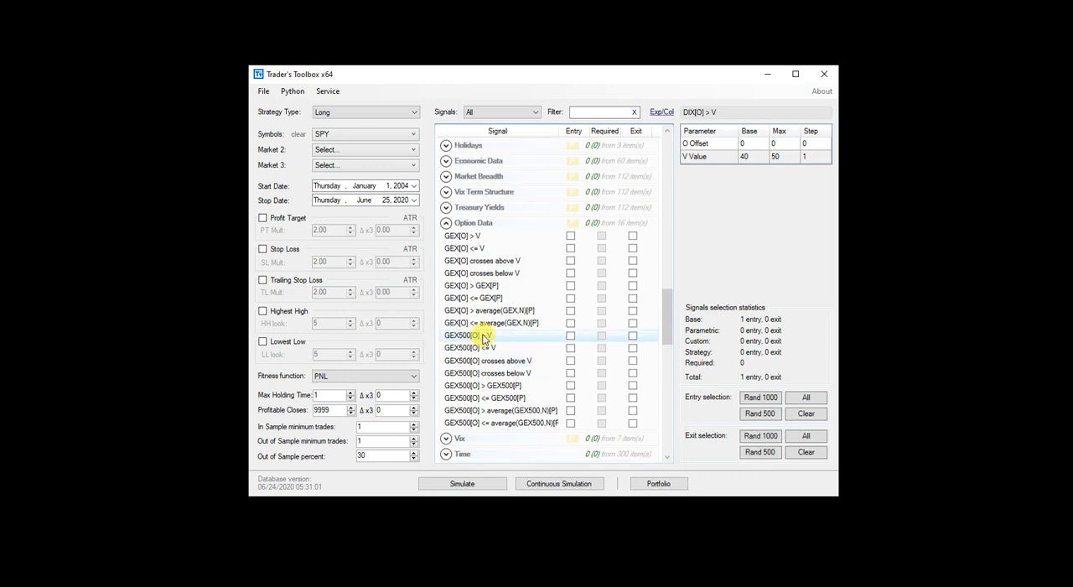
scroll("up", 3)
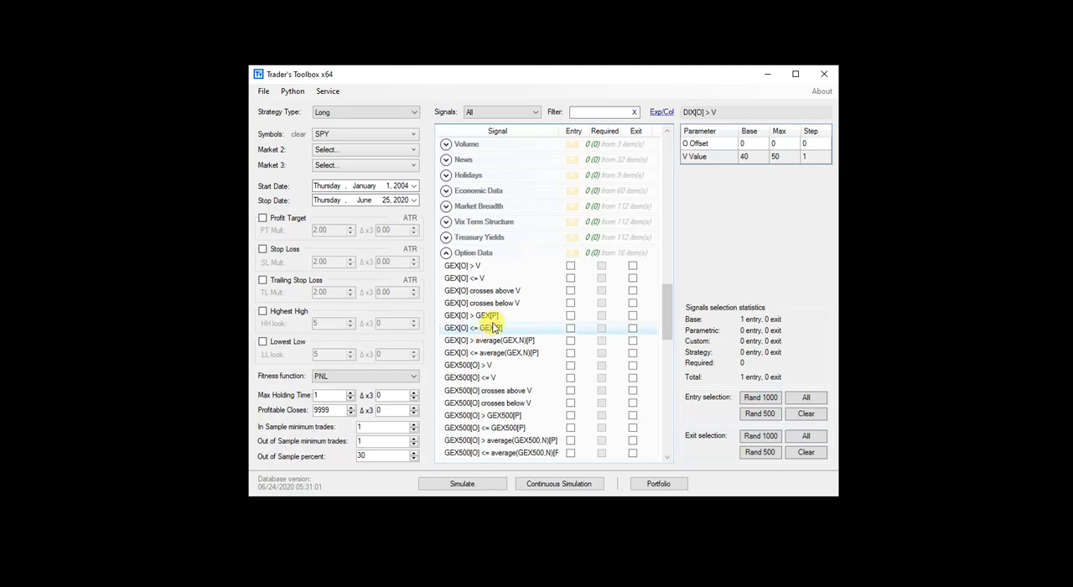
- Select All signals for entry, totaling 4755 entries
left_click(805, 397)
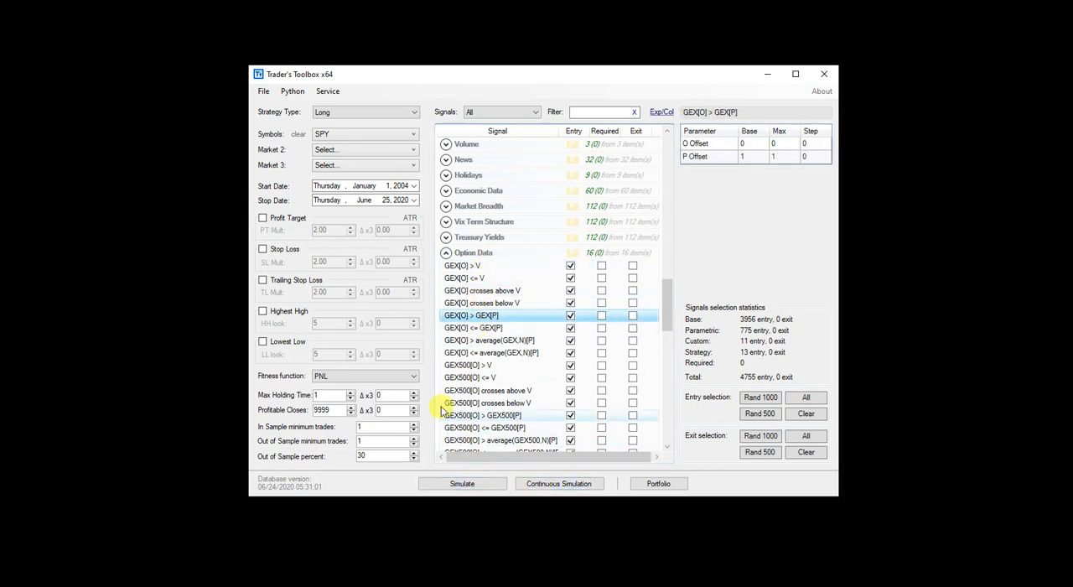
mouse_move(405, 345)
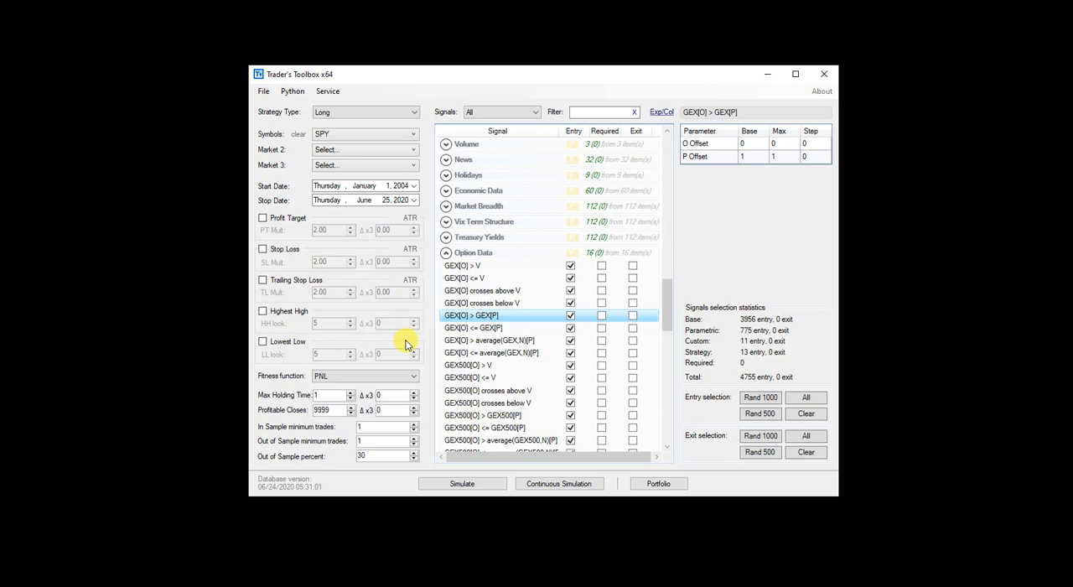